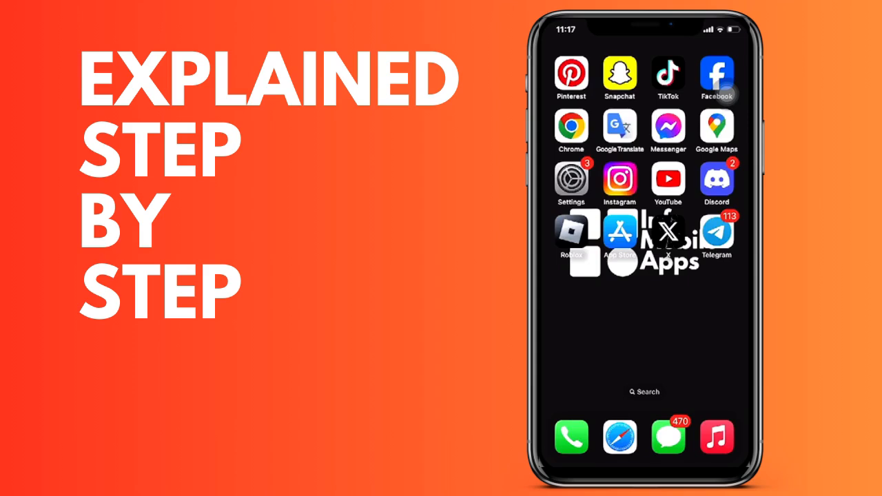
# Step: Launch Discord from the iOS Home Screen to reach the Messages list
pyautogui.click(717, 183)
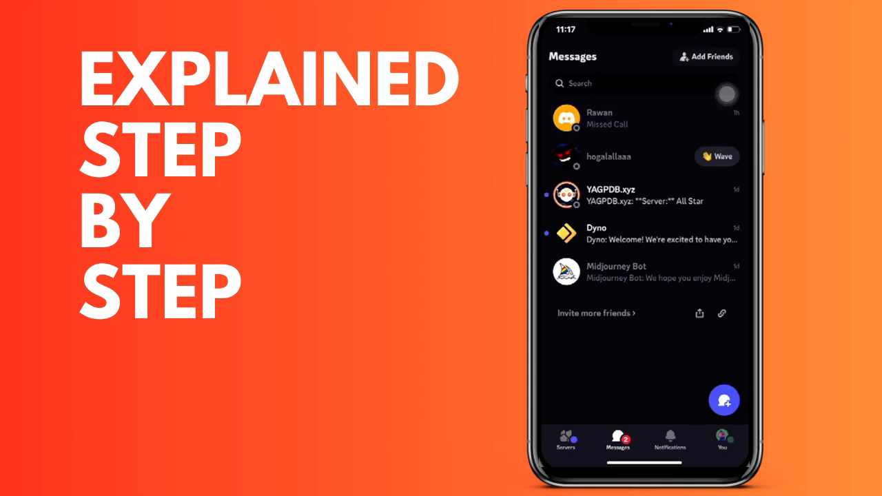
pyautogui.moveTo(727, 329)
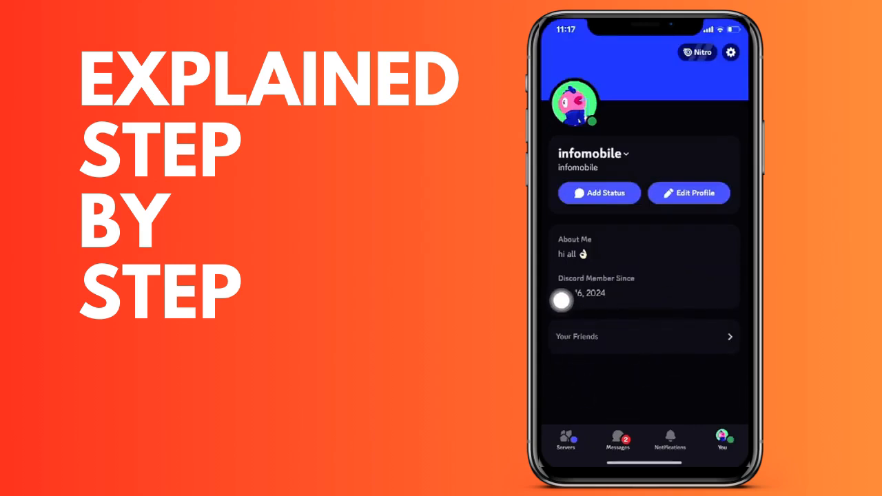
# Step: Go to Your Friends, then Friend Requests, showing the two pending sent requests
pyautogui.click(644, 336)
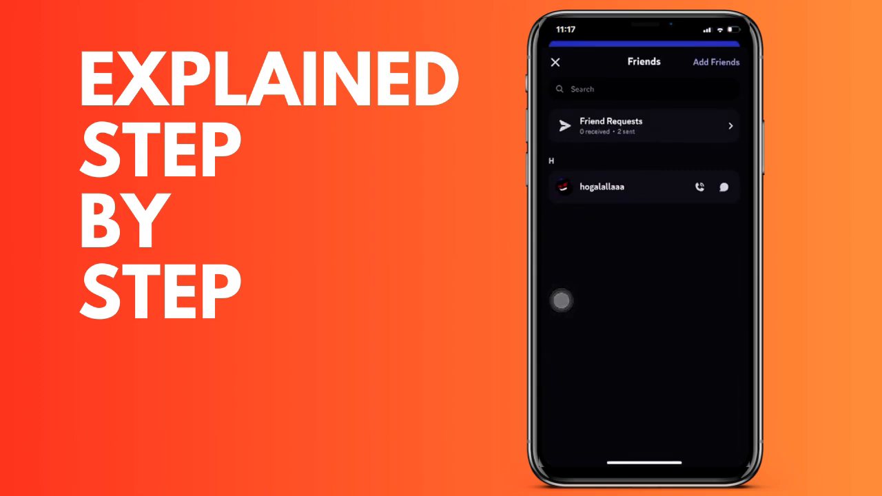
pyautogui.click(643, 126)
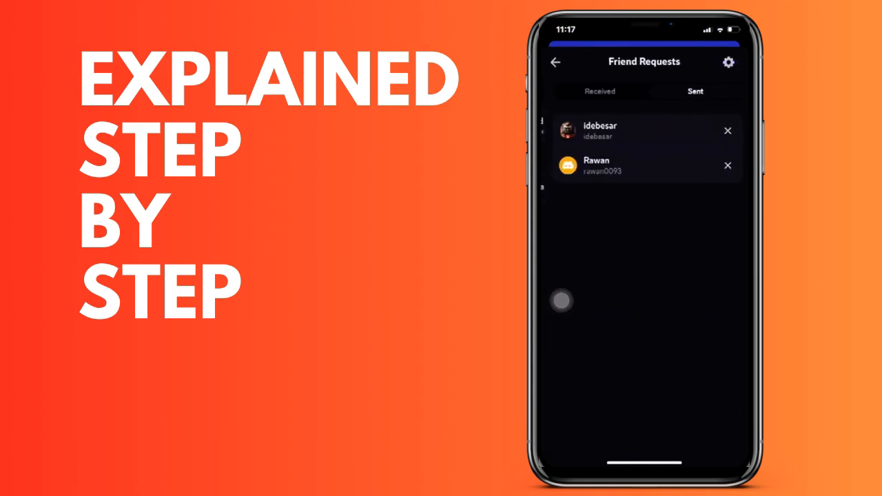